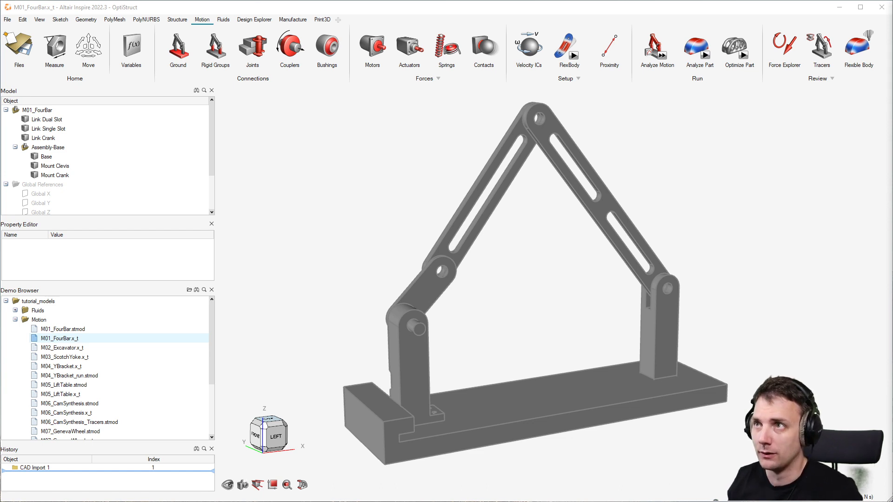
mouse_move(630, 167)
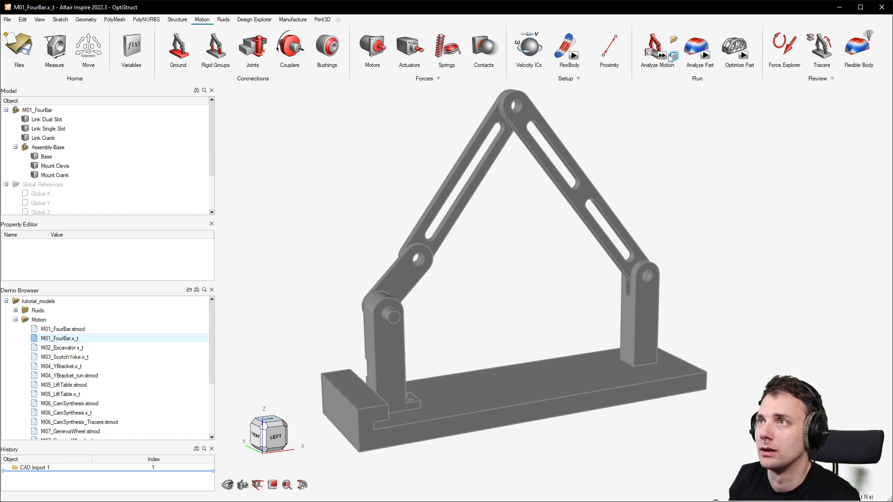
Run a first motion analysis on the imported four-bar linkage to see the Base part move.
left_click(656, 48)
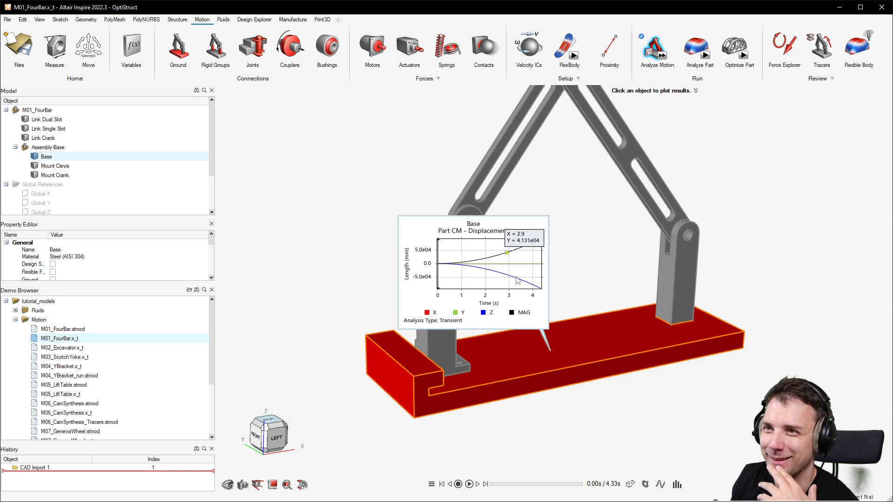
mouse_move(612, 353)
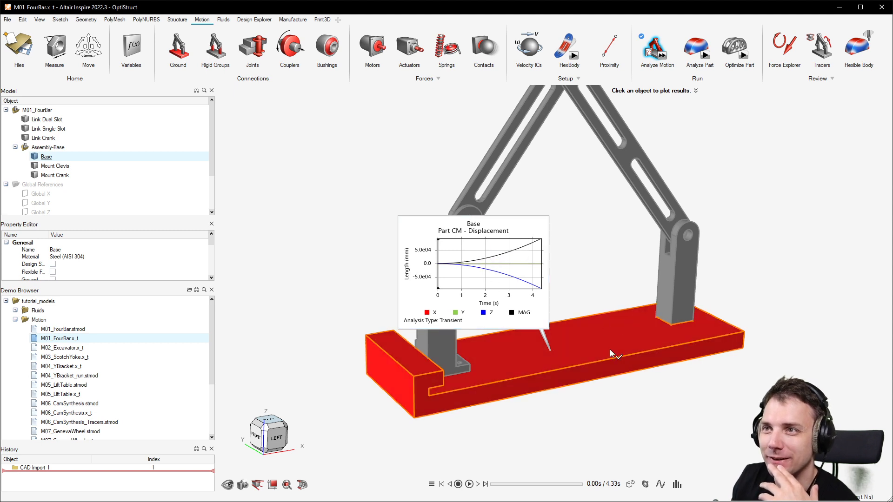
Set the Base part as ground from its context menu and rerun the motion analysis.
right_click(611, 354)
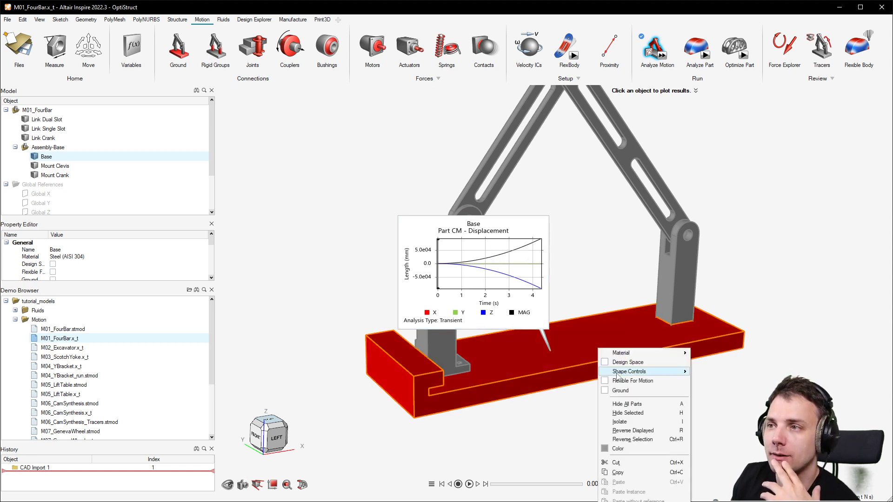
mouse_move(620, 390)
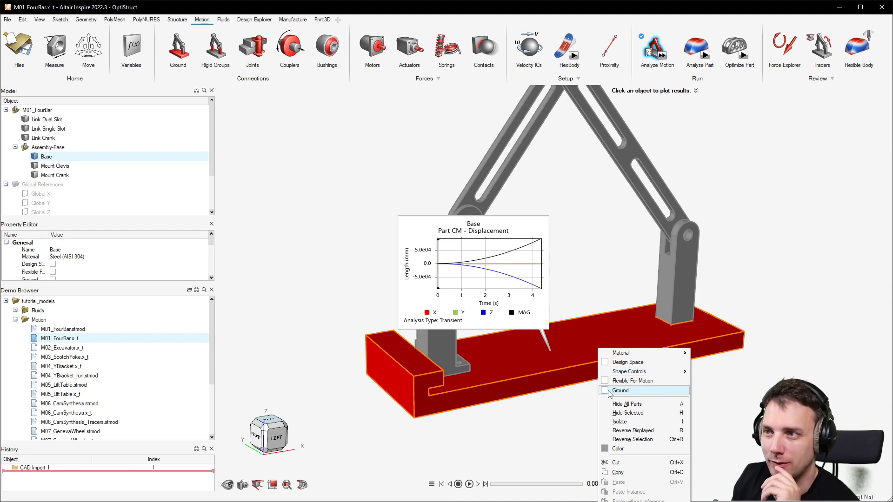
mouse_move(620, 391)
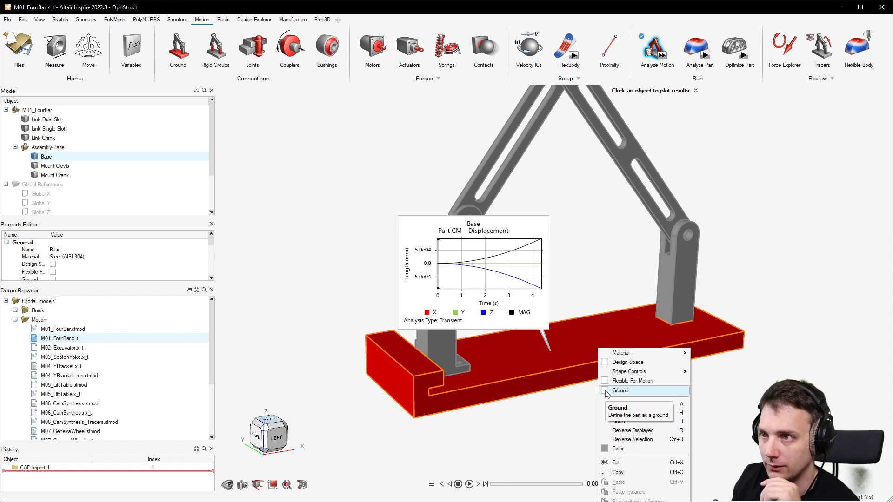
left_click(620, 391)
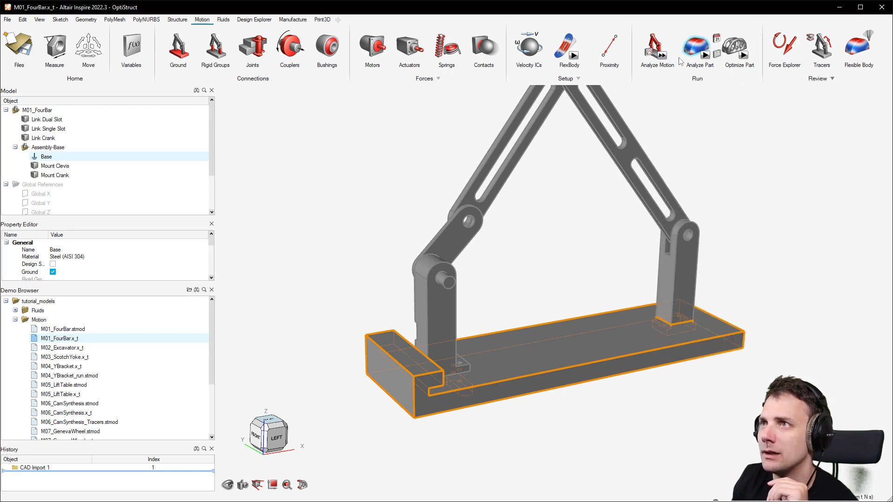
left_click(660, 54)
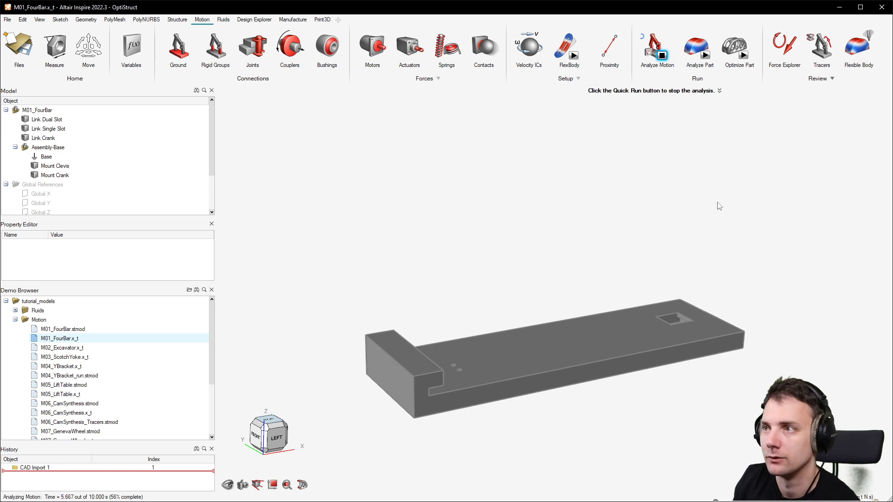
Stop the motion run early, leave the results review and select the base and crank mount parts.
left_click(656, 54)
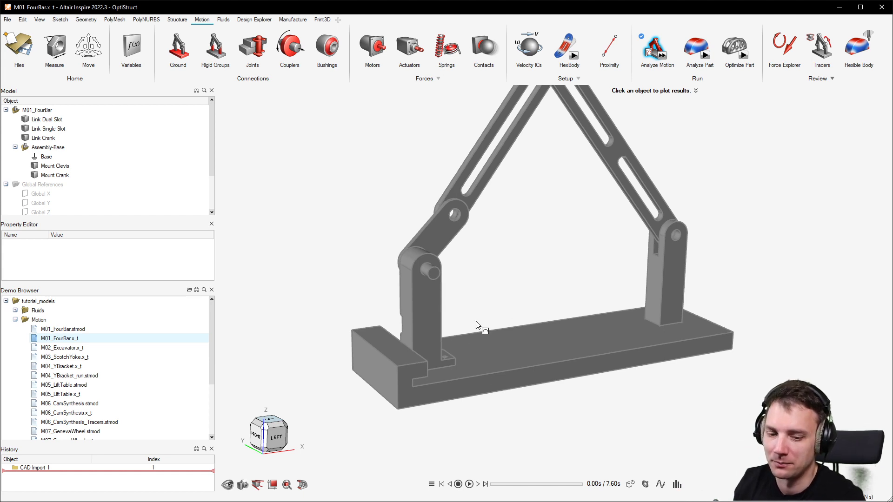
mouse_move(536, 364)
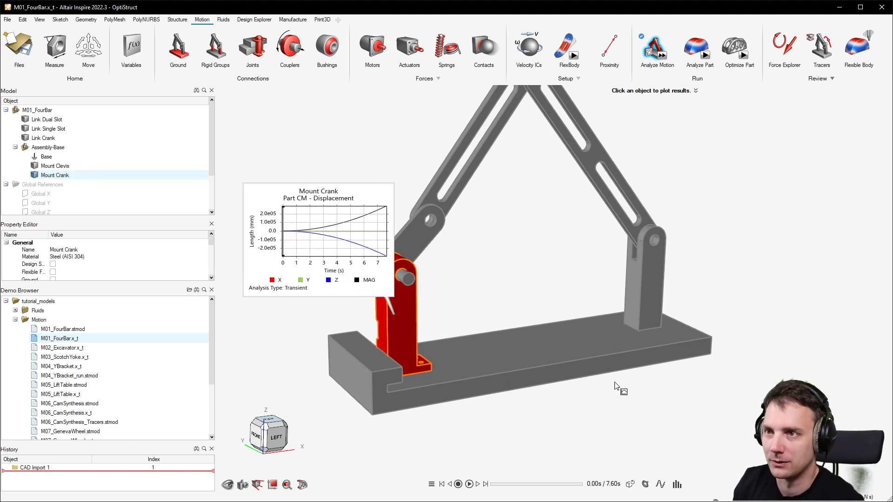
right_click(757, 174)
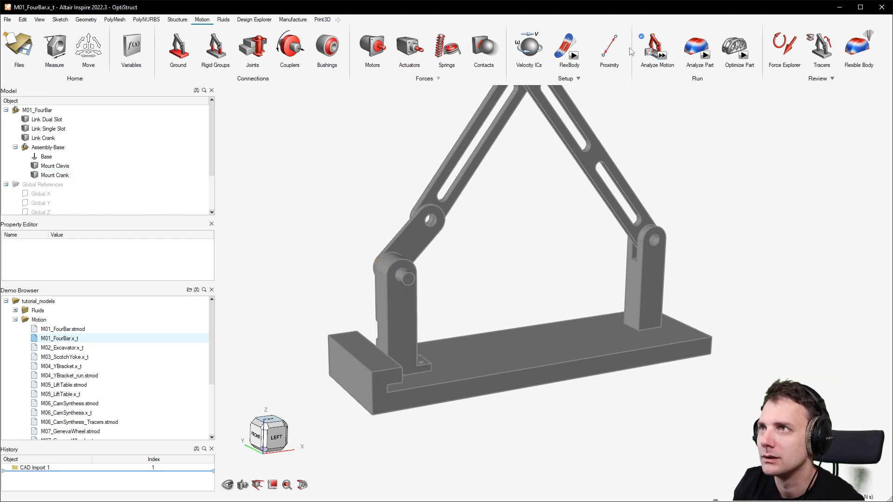
left_click(46, 156)
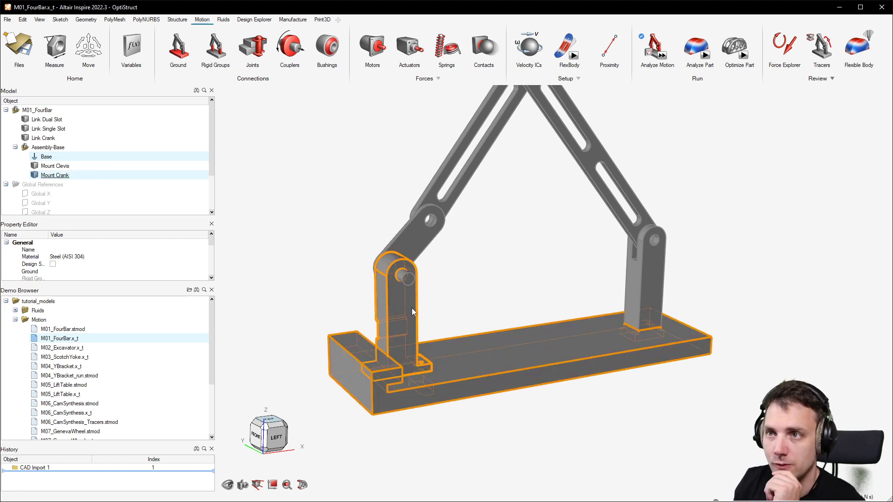
Create a rigid group named Base from Base, Mount Crank and Mount Clevis.
right_click(412, 313)
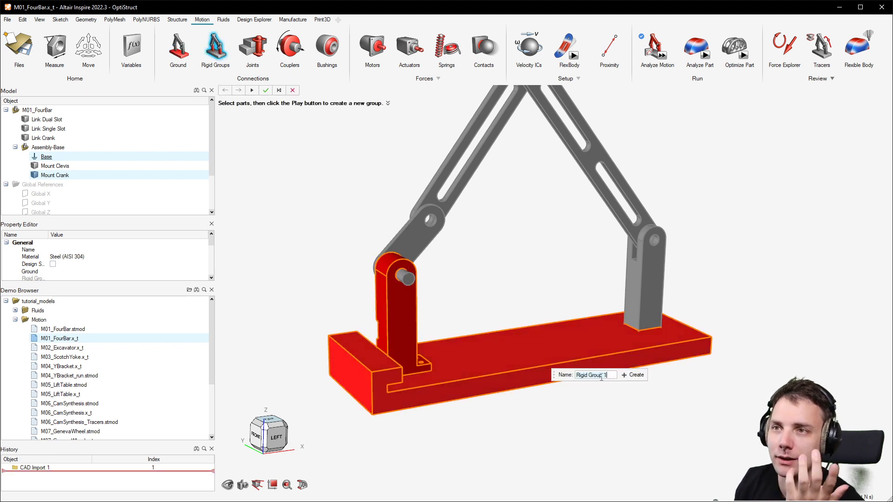
type("Ba")
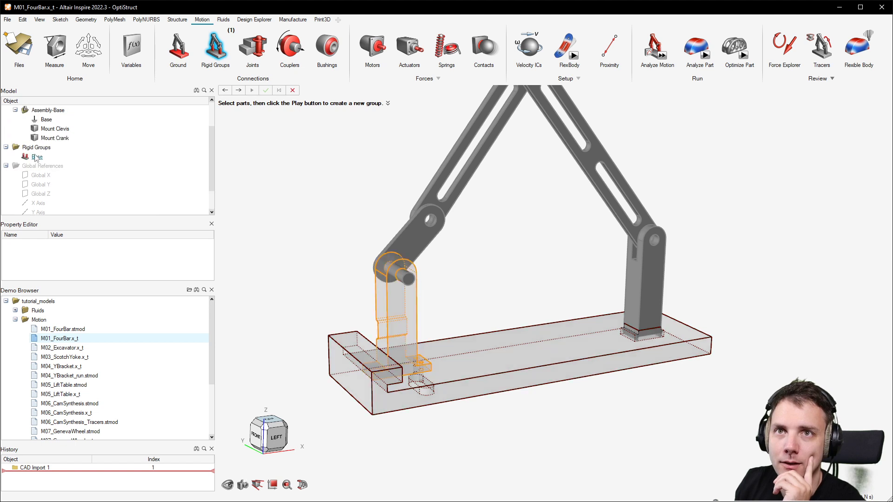
left_click(36, 156)
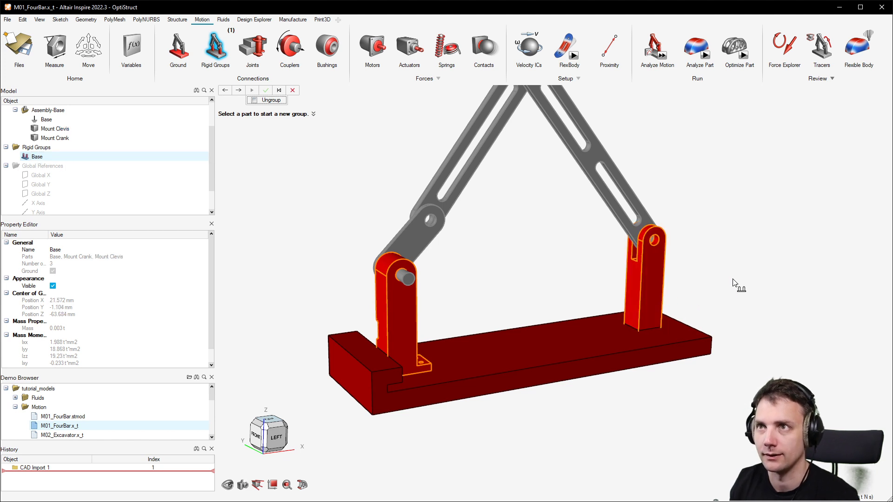
right_click(848, 234)
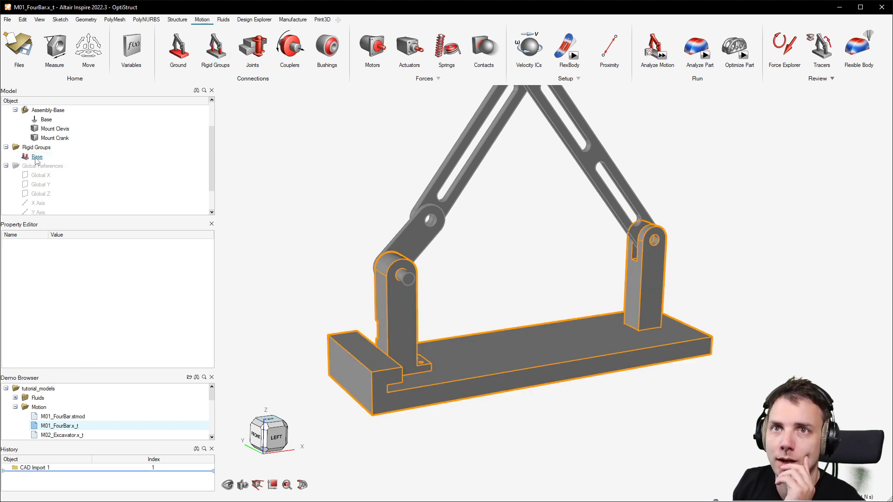
left_click(37, 156)
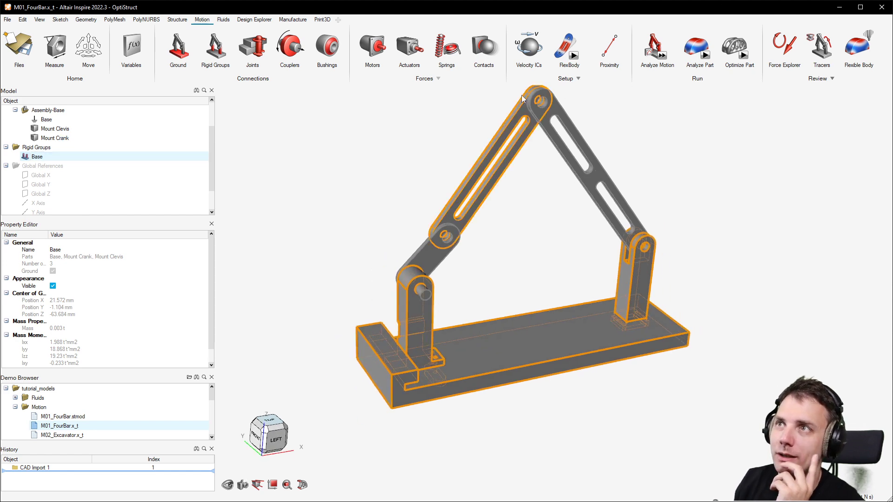
Rerun the motion analysis with the grounded Base group and start adding joints.
left_click(656, 46)
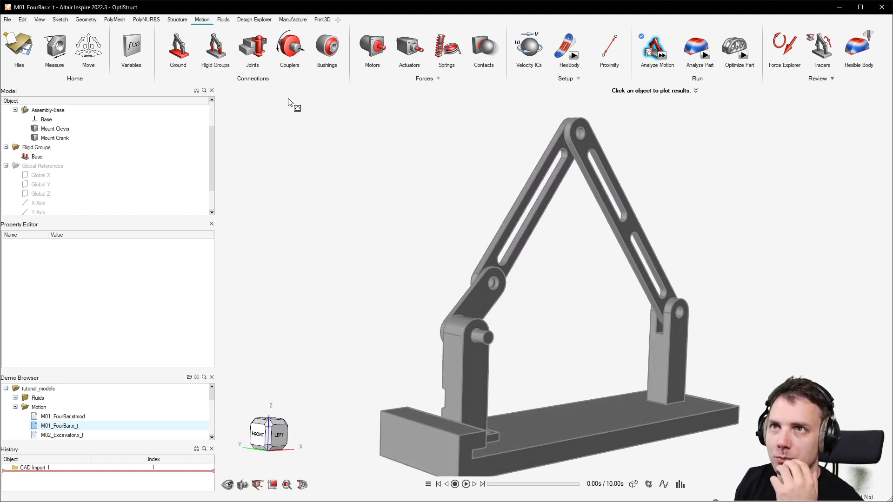
left_click(252, 49)
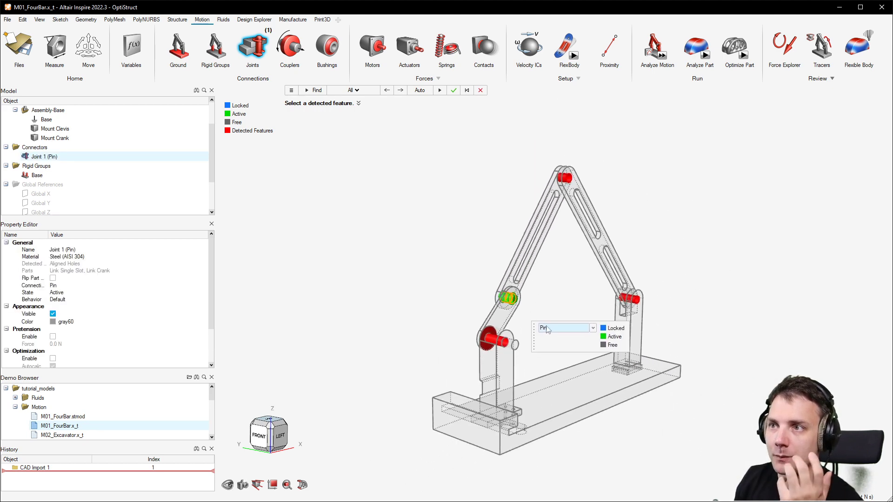
List the joint types for Joint 1 at the detected linkage pivot holes.
left_click(592, 327)
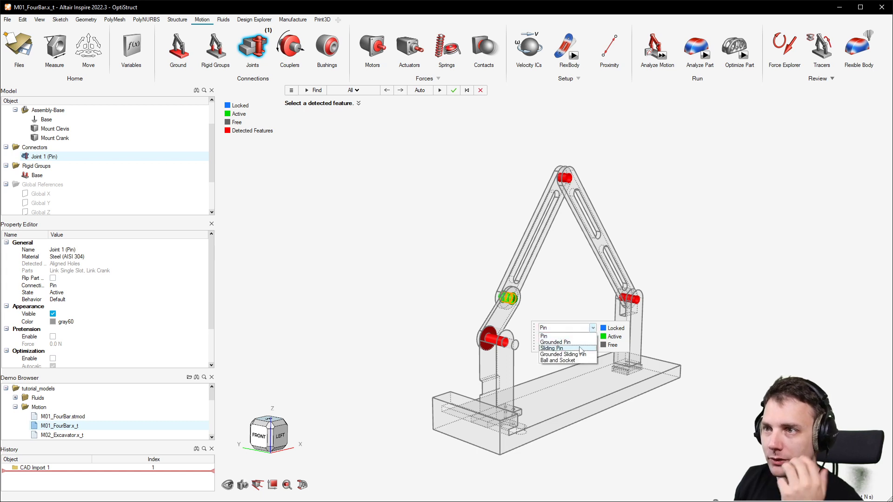
mouse_move(567, 336)
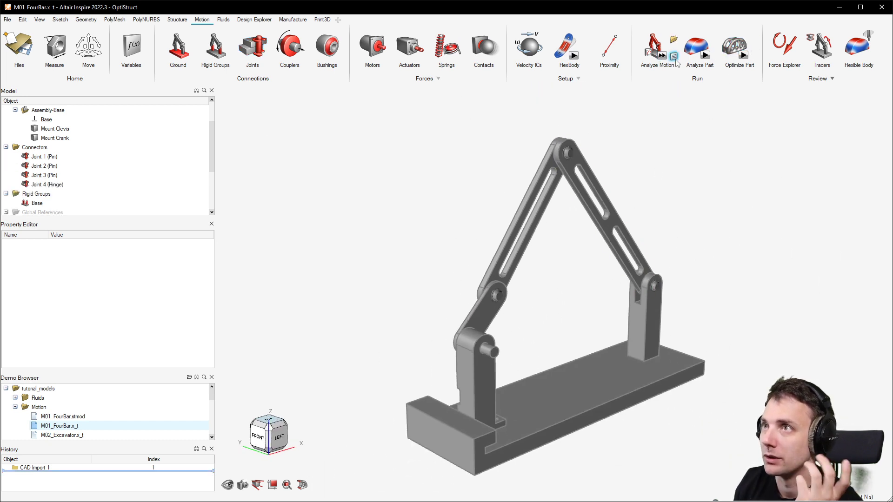
Run the motion analysis with the new joints and add a coil spring from the dual-slot link to the base.
left_click(656, 46)
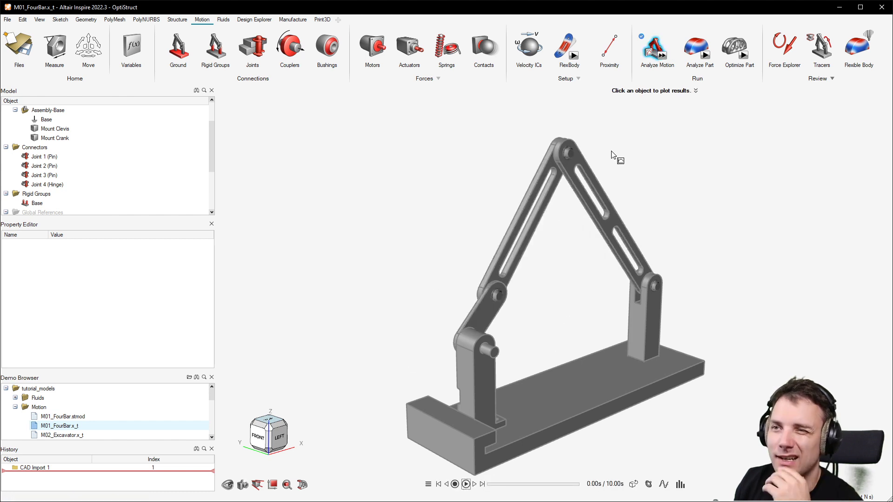
left_click(592, 217)
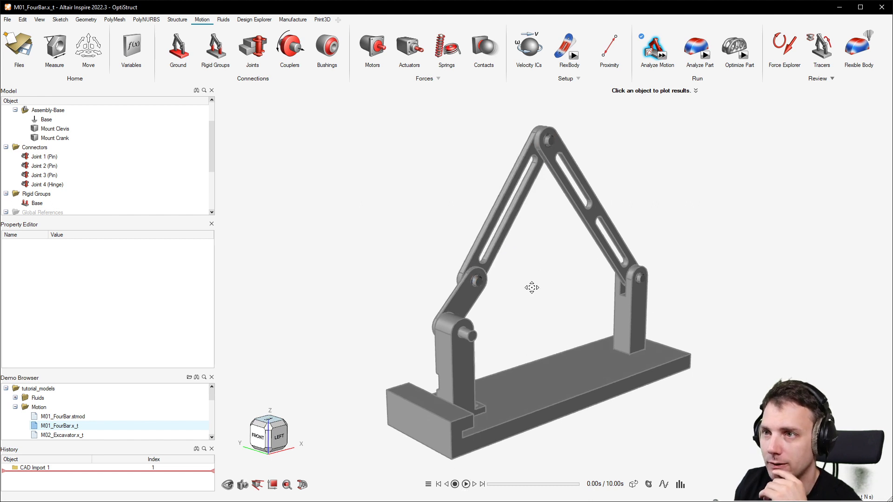
left_click(399, 262)
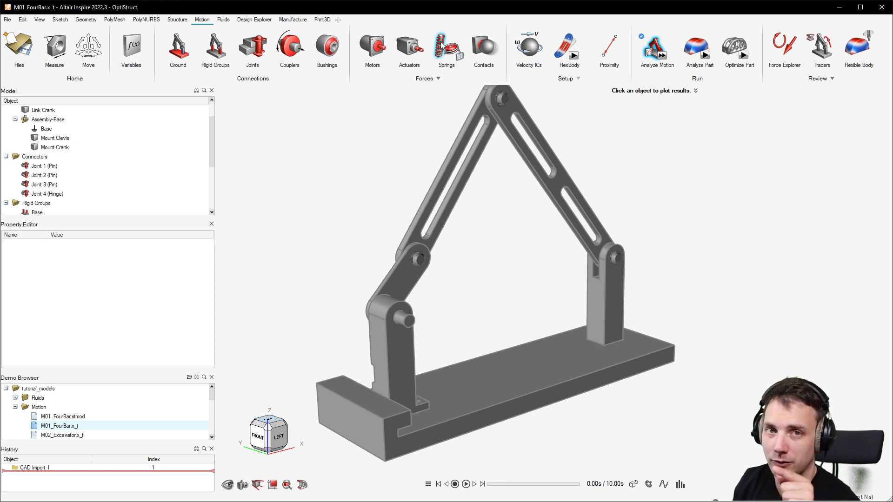
left_click(447, 46)
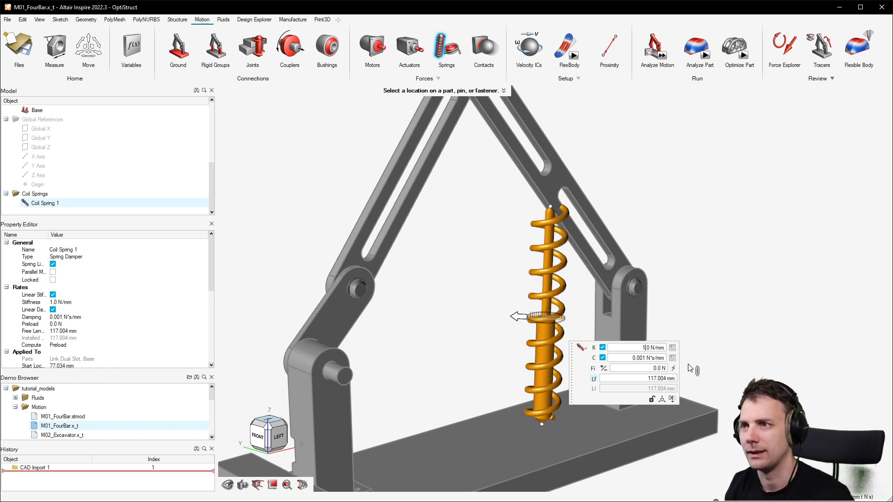
Set the coil spring stiffness to 2.5 N/mm with 100 mm free length and computed 42.5 N preload.
type("2")
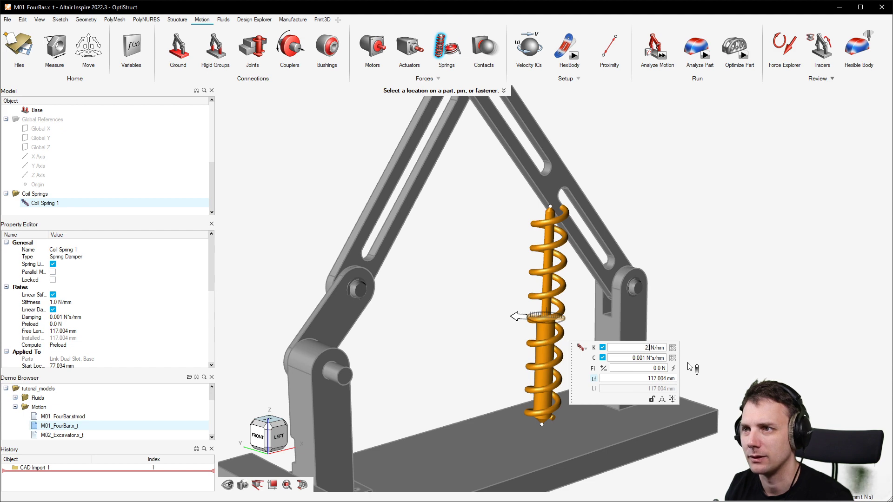
type(".5")
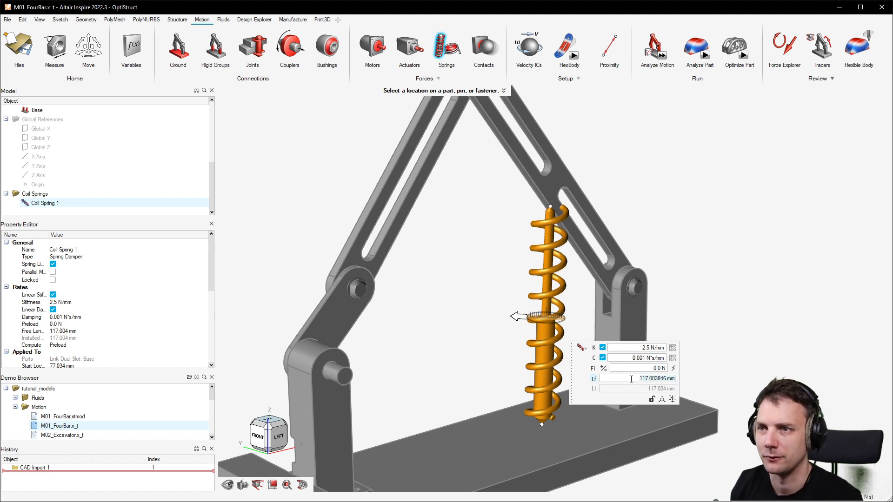
mouse_move(595, 379)
type("100.003846")
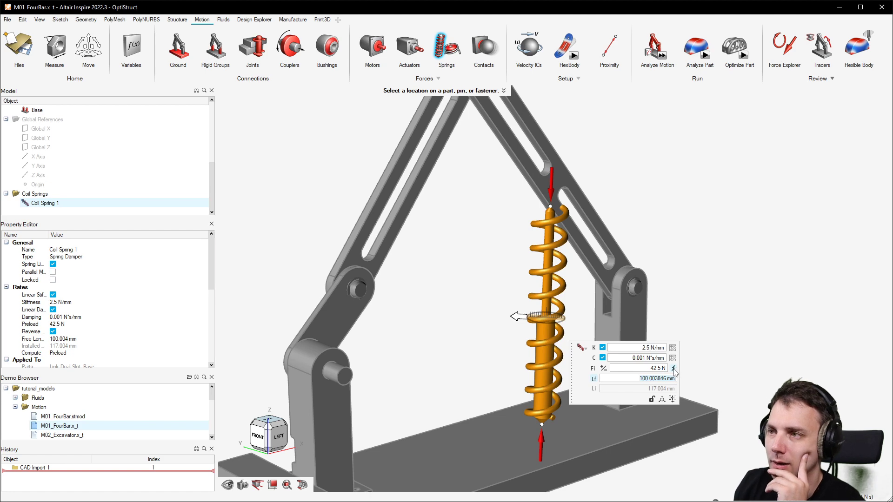
left_click(673, 368)
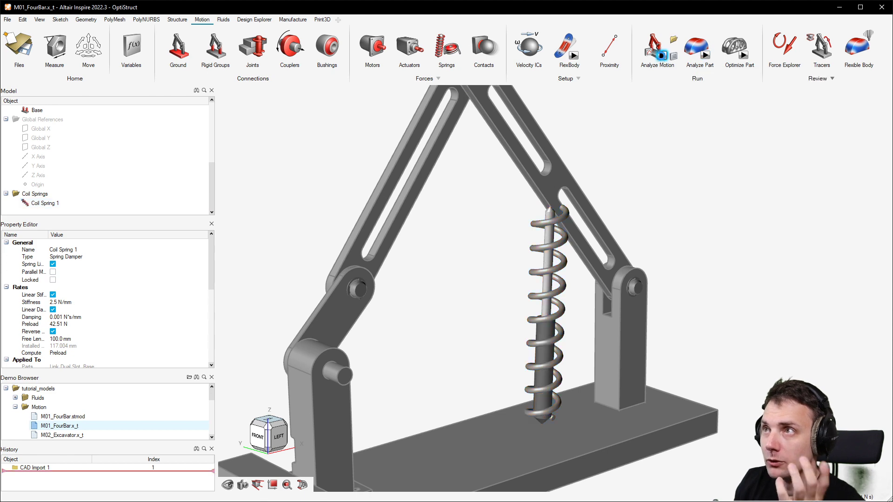
Run the motion analysis with the preloaded spring and view the crank link displacement.
left_click(655, 47)
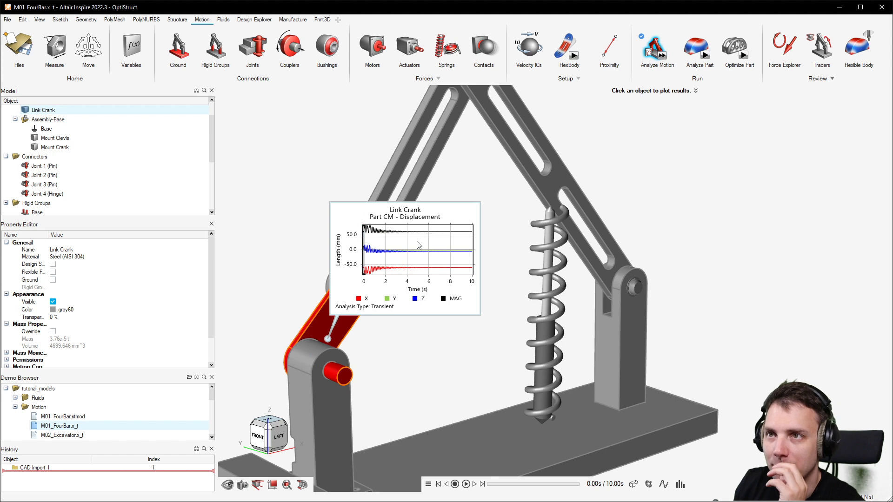
mouse_move(392, 244)
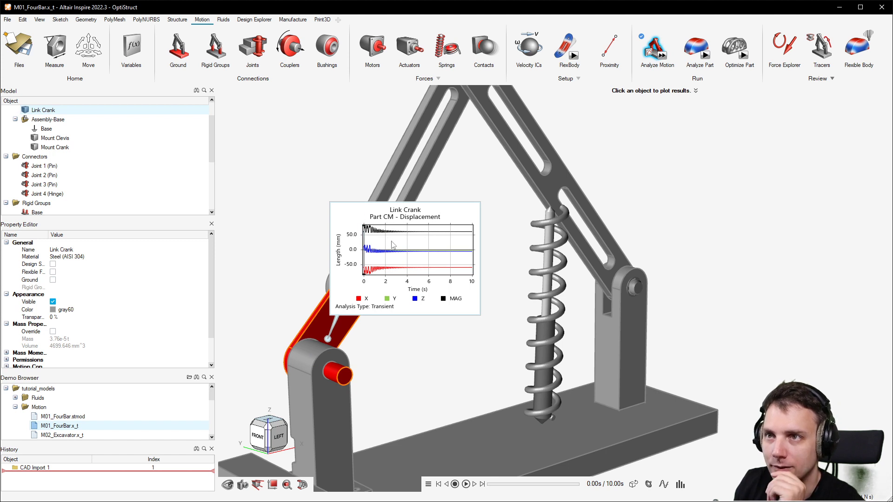
mouse_move(811, 183)
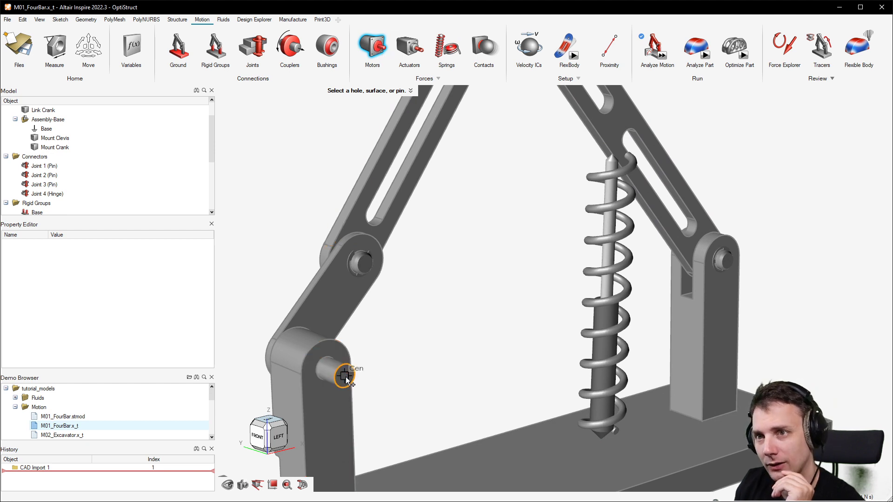
Place a 60 rpm motor on the crank's lower pin face and finish.
left_click(346, 376)
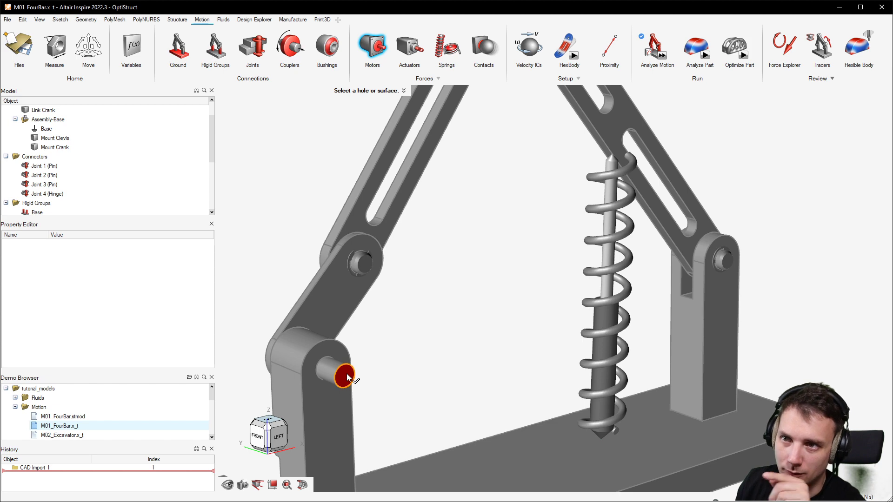
left_click(344, 376)
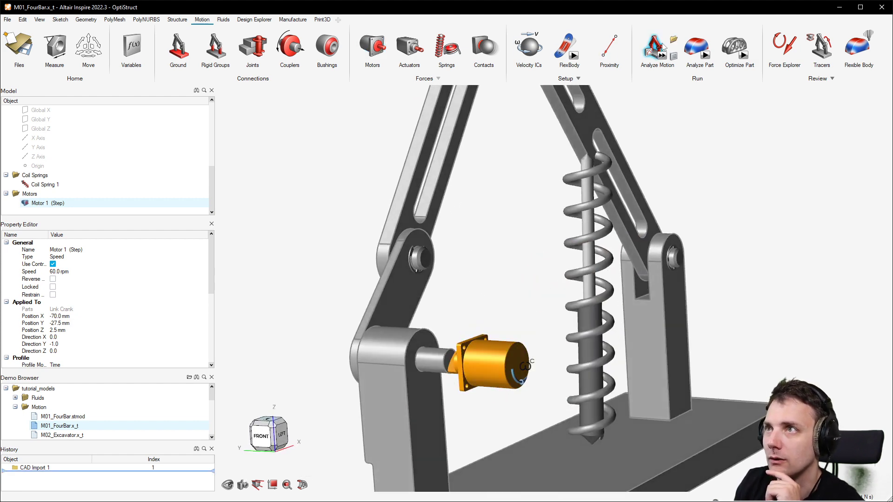
left_click(656, 50)
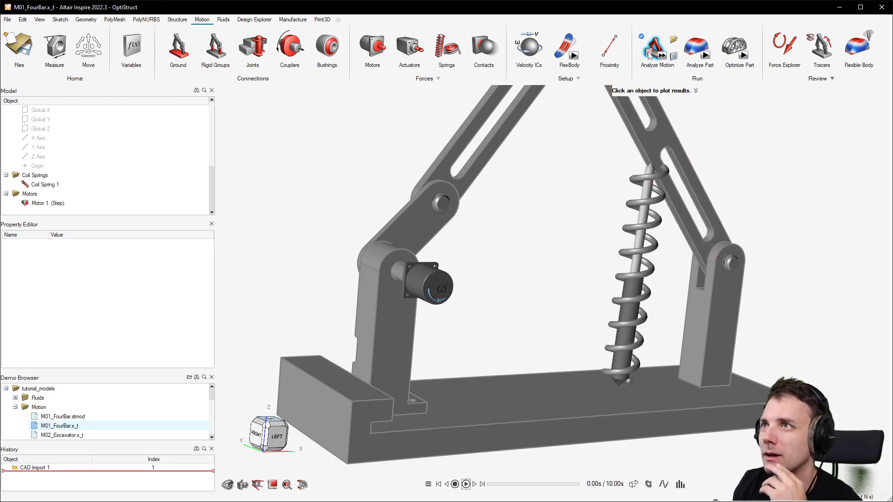
Set the Run Motion Analysis end time to the 2 s preset, keeping transient dynamics.
left_click(656, 46)
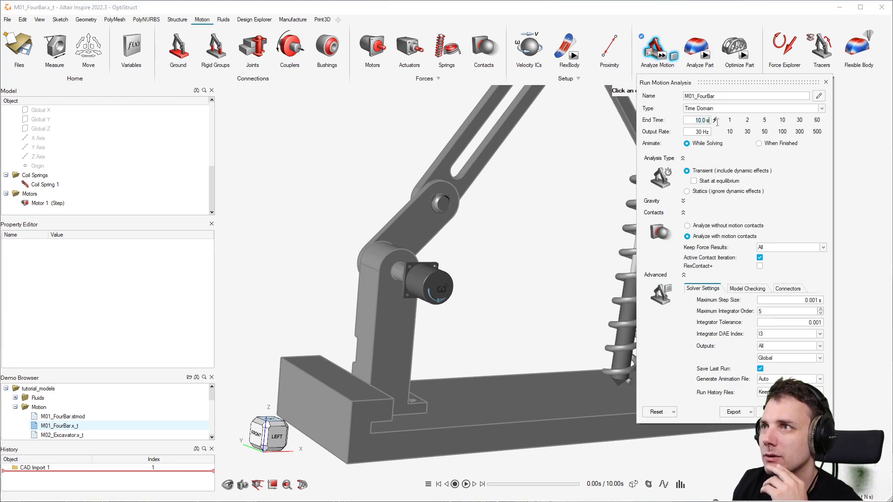
left_click(746, 120)
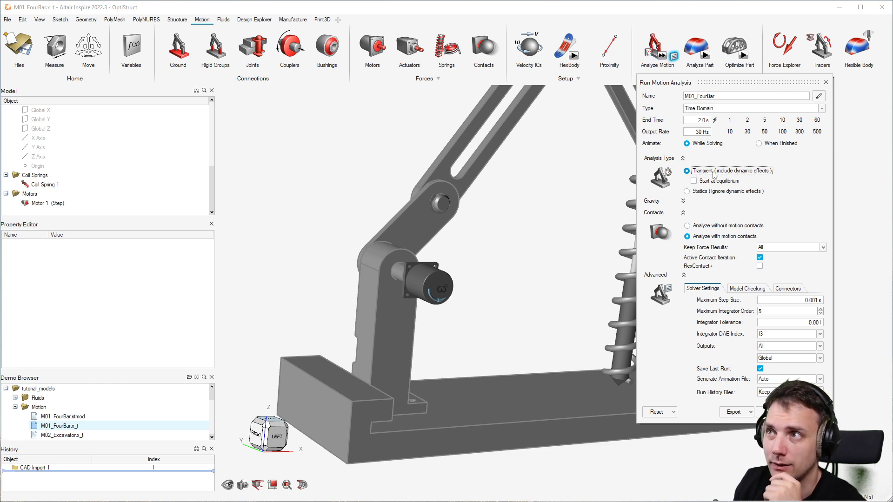
mouse_move(712, 180)
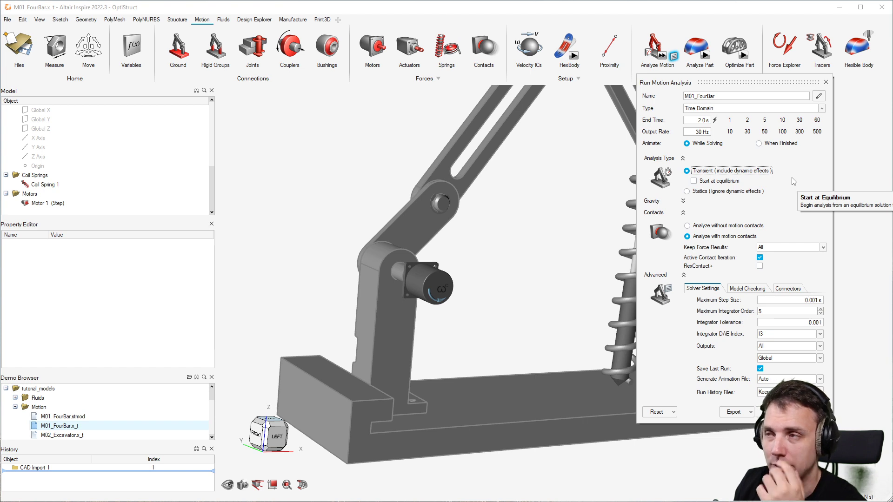
mouse_move(835, 106)
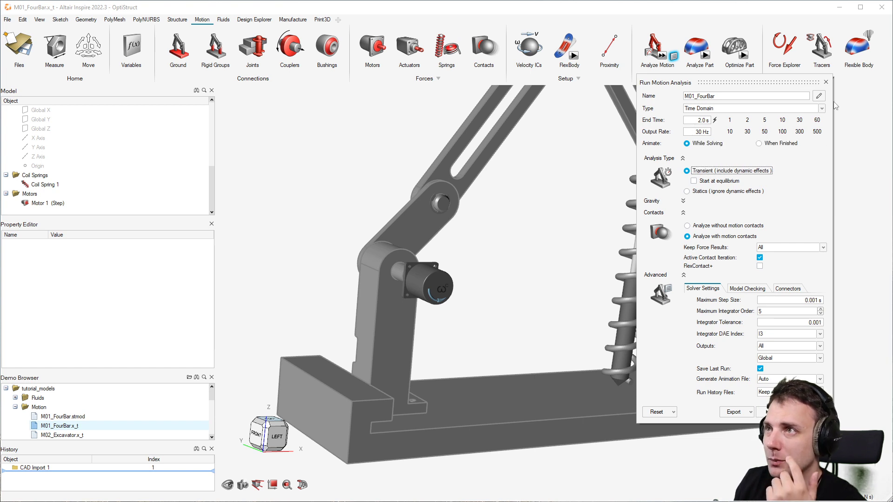
left_click(825, 83)
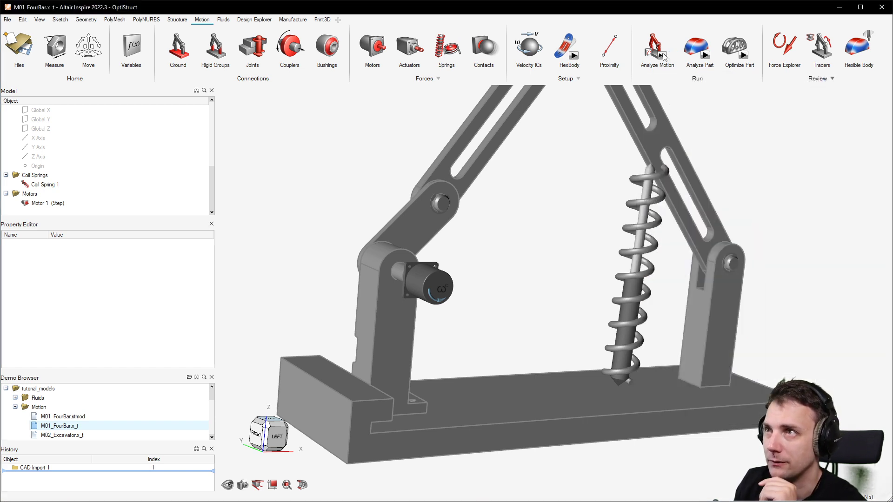
Run the 2 s analysis and show Coil Spring 1's Spring Damper force plot.
left_click(656, 47)
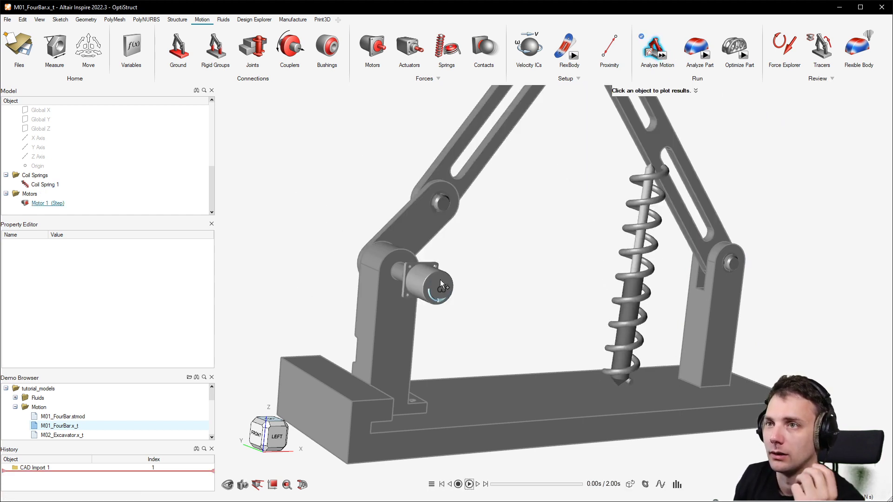
left_click(430, 287)
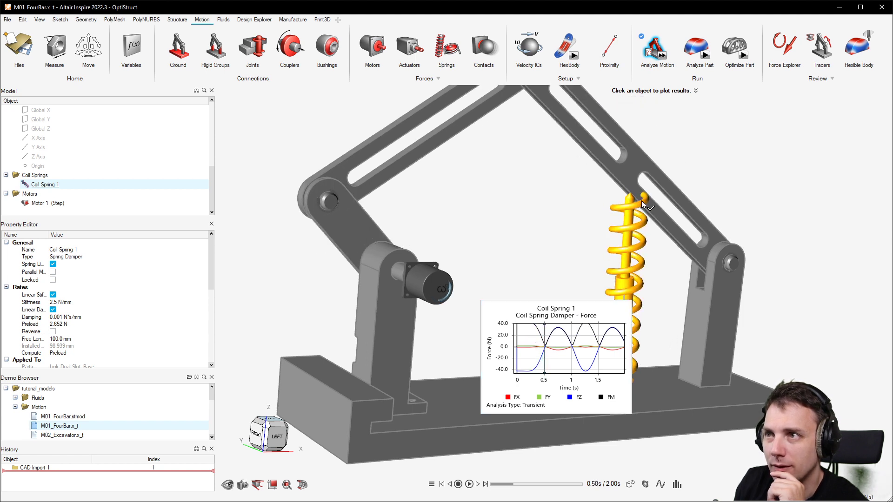
mouse_move(639, 253)
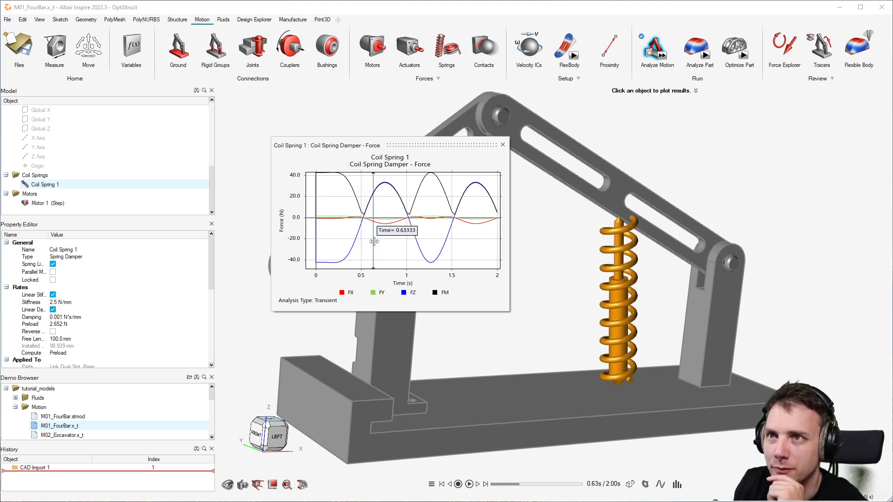
Scrub the force plot to about 0.77 s, 1.03 s and back to 0.63 s, then close it.
left_click_drag(374, 239, 386, 239)
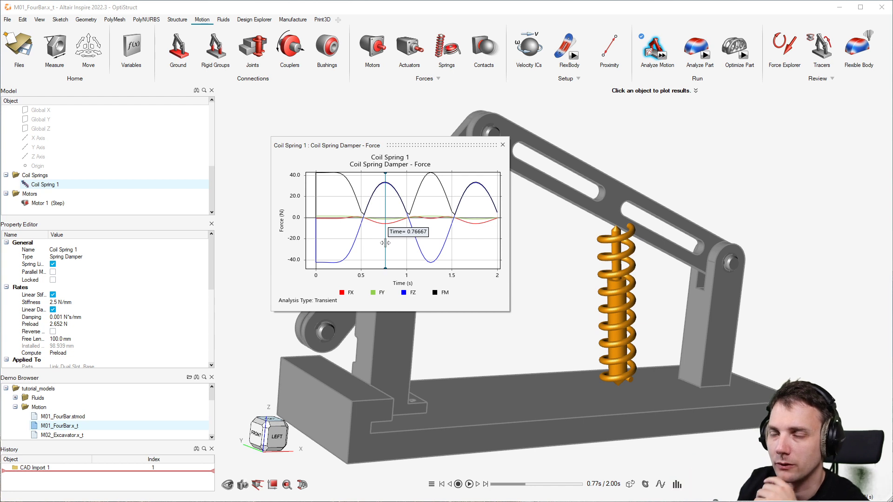
mouse_move(380, 235)
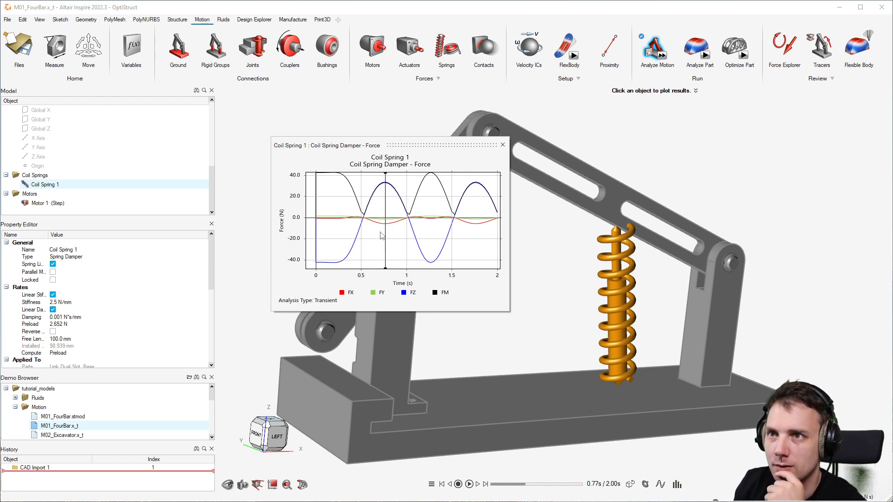
left_click_drag(385, 232, 403, 232)
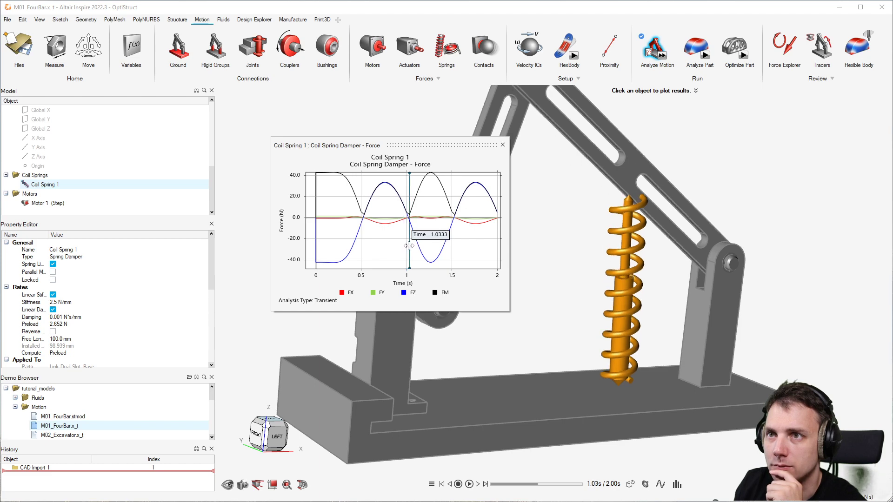
left_click_drag(406, 245, 319, 252)
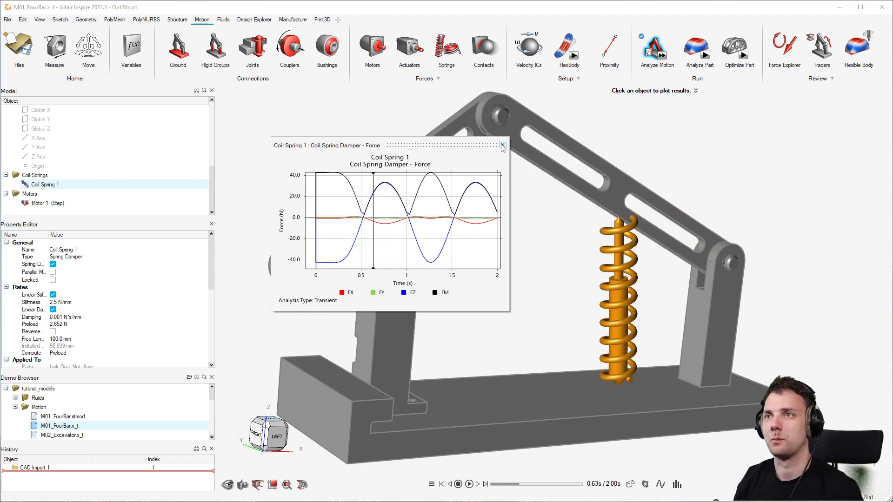
left_click(502, 146)
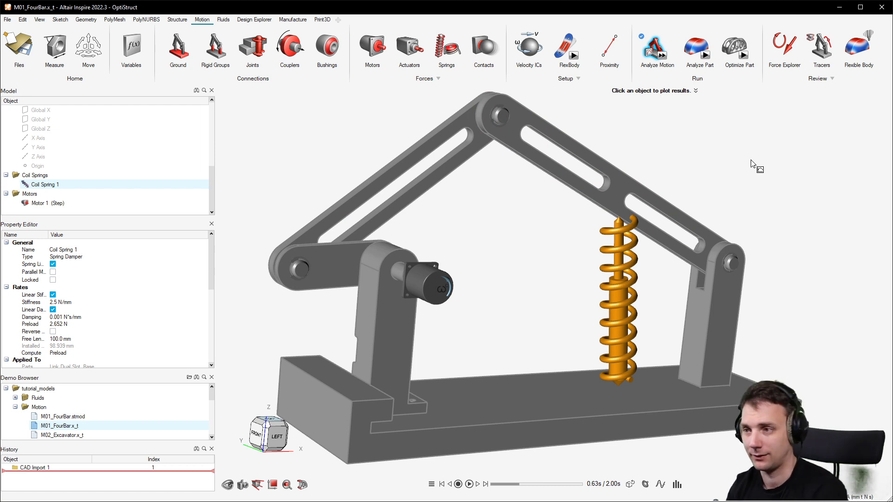